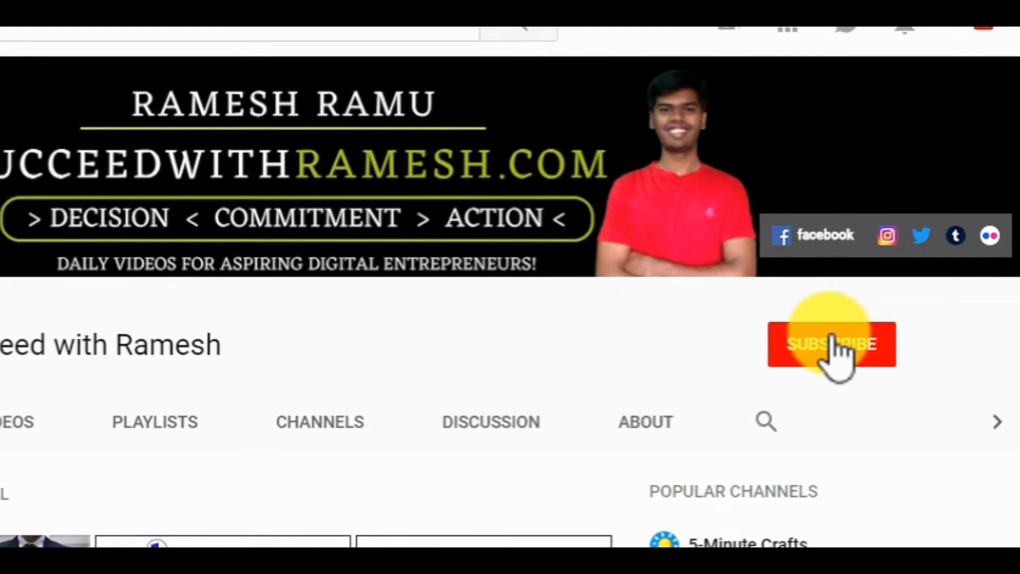
# Subscribe to the YouTube channel from its page
pyautogui.click(832, 345)
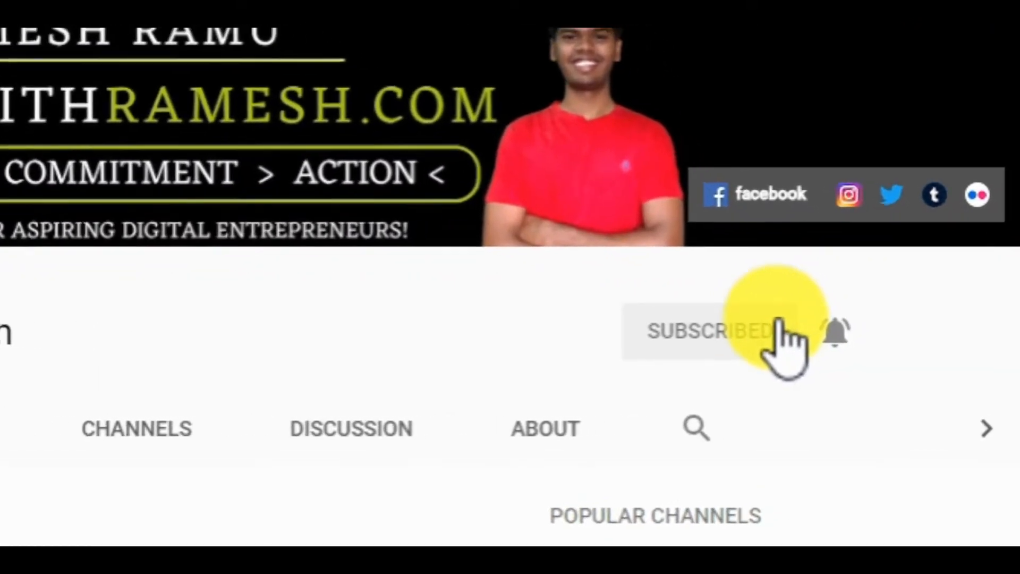
pyautogui.scroll(-3)
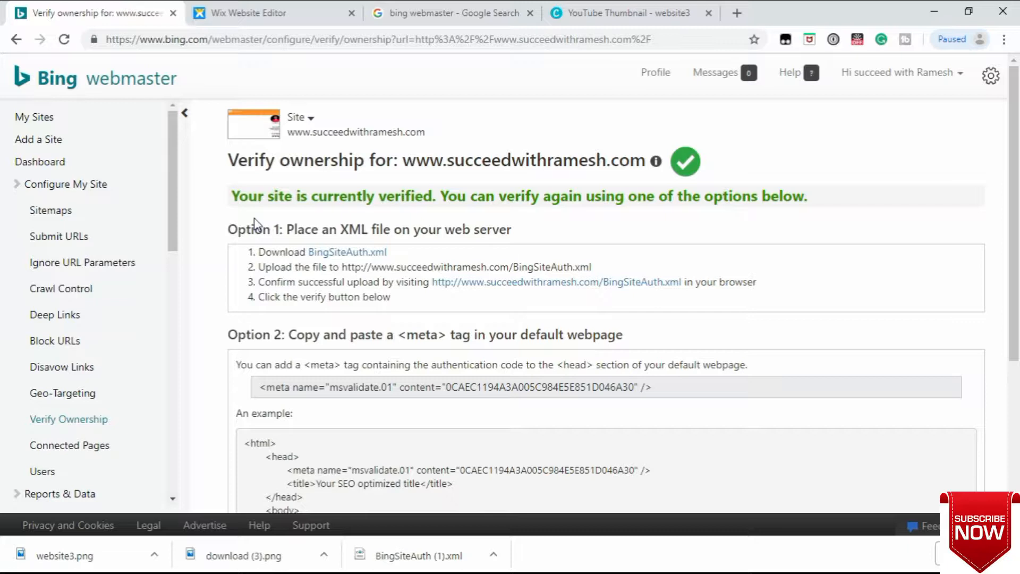
pyautogui.scroll(-3)
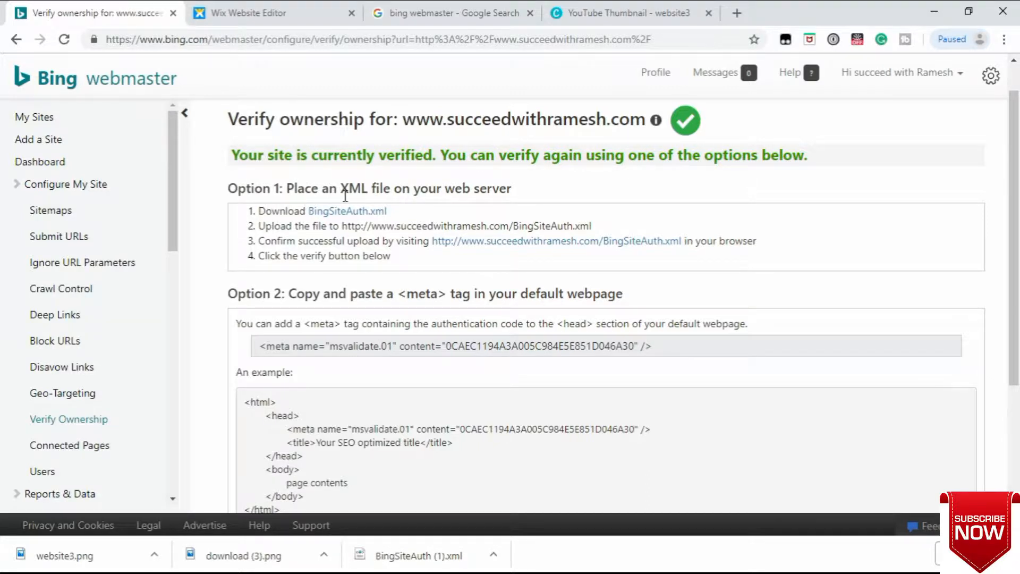
pyautogui.moveTo(468, 206)
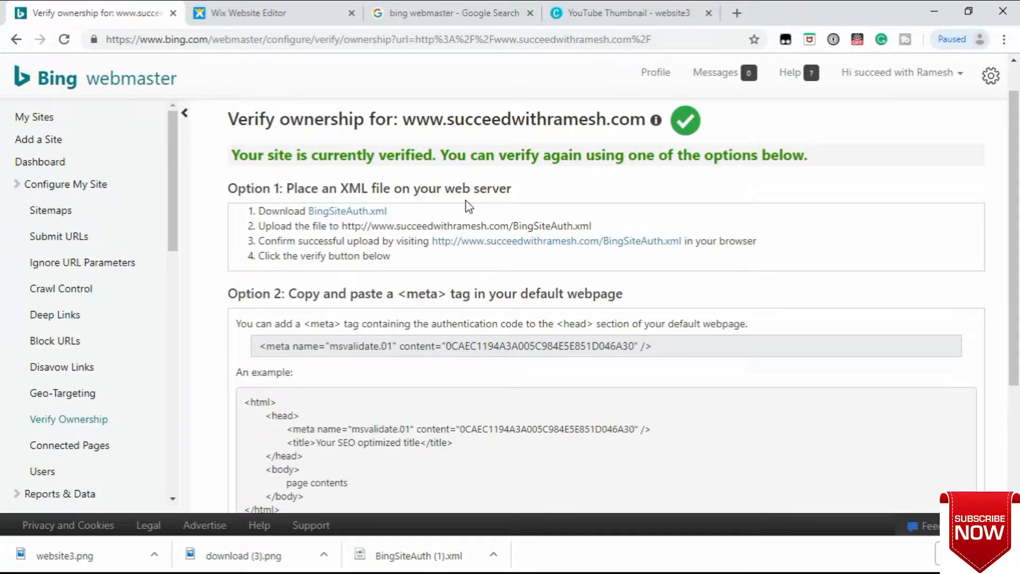
pyautogui.moveTo(307, 312)
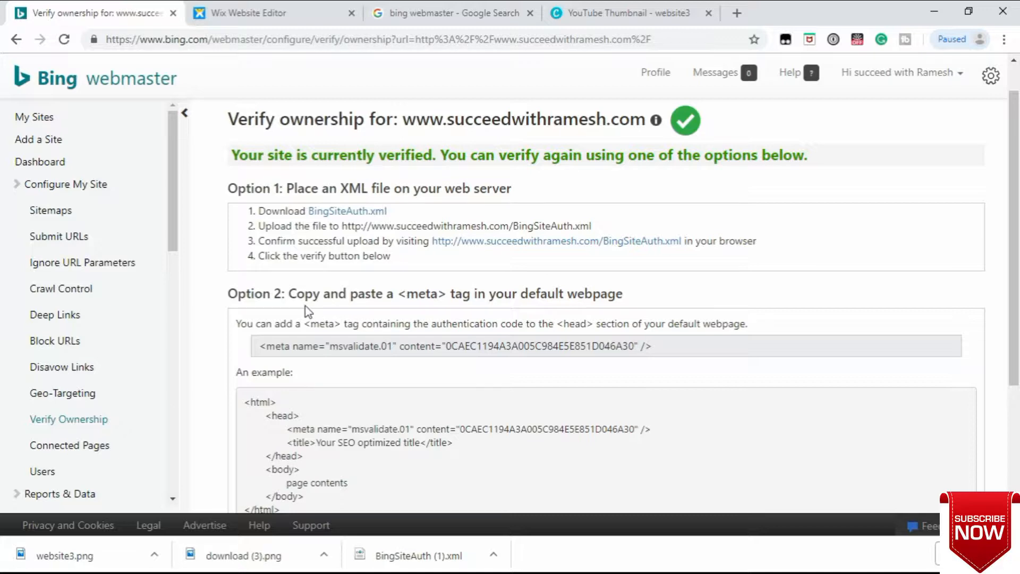
pyautogui.moveTo(448, 309)
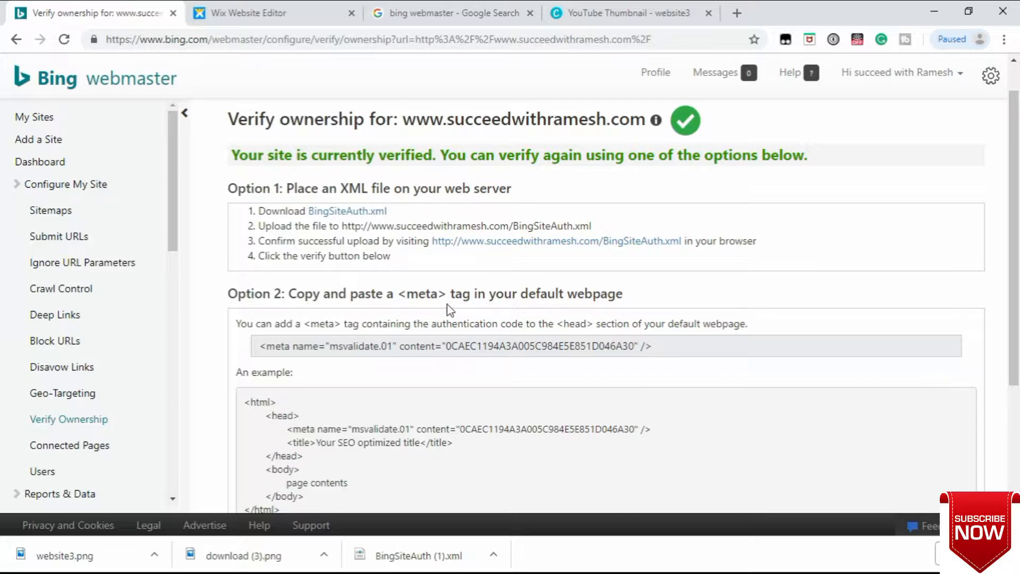
pyautogui.scroll(-3)
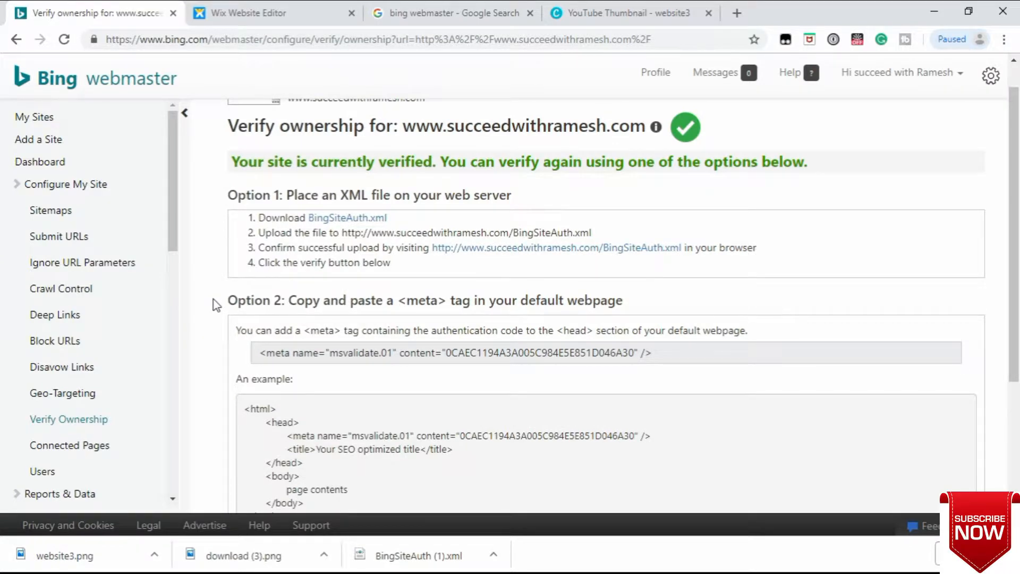
pyautogui.moveTo(280, 304)
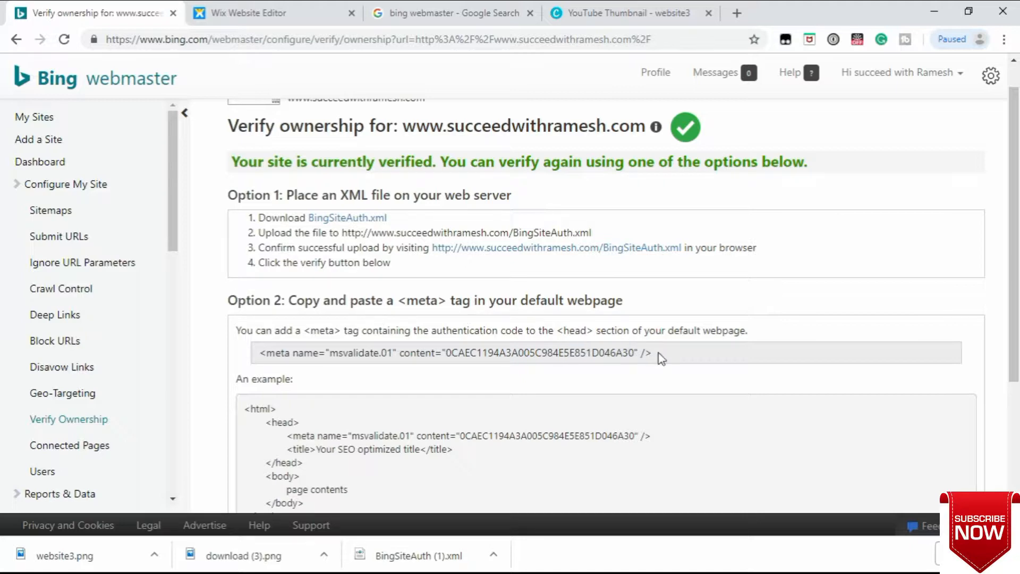
# Select the whole msvalidate.01 meta tag in Option 2 and switch to the Wix editor
pyautogui.moveTo(331, 353); pyautogui.dragTo(650, 352)
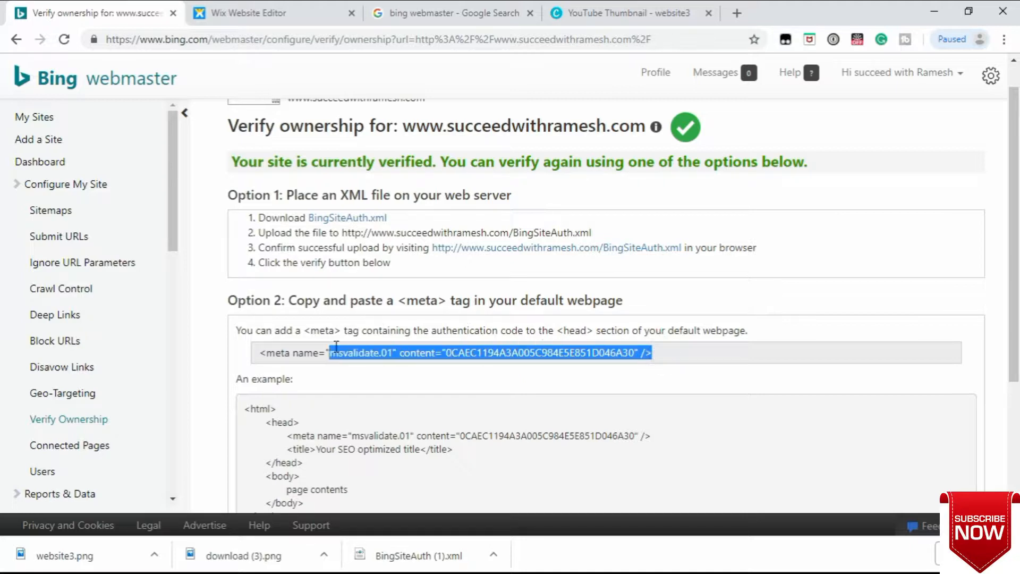
pyautogui.moveTo(335, 352); pyautogui.dragTo(260, 352)
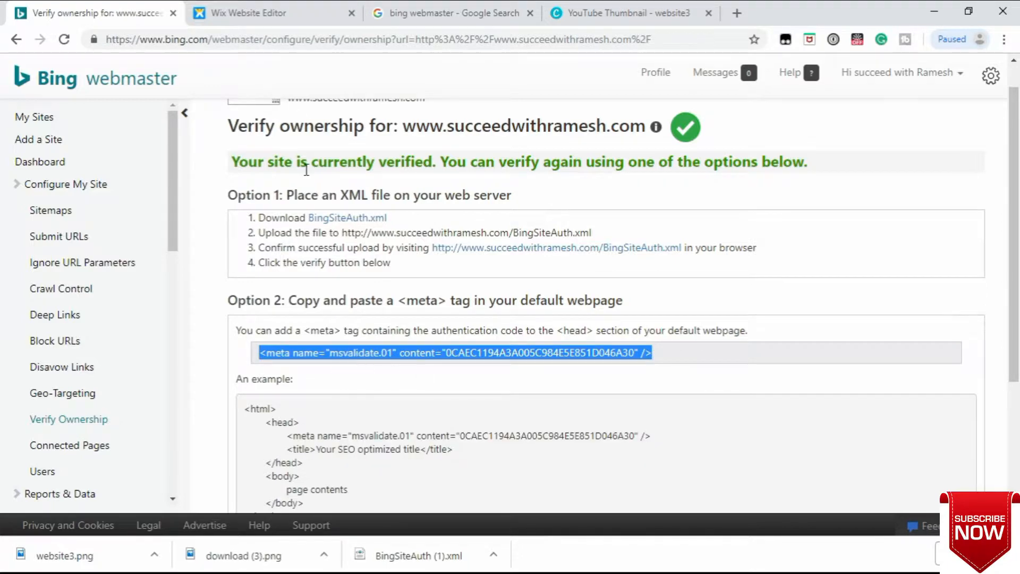
pyautogui.click(273, 13)
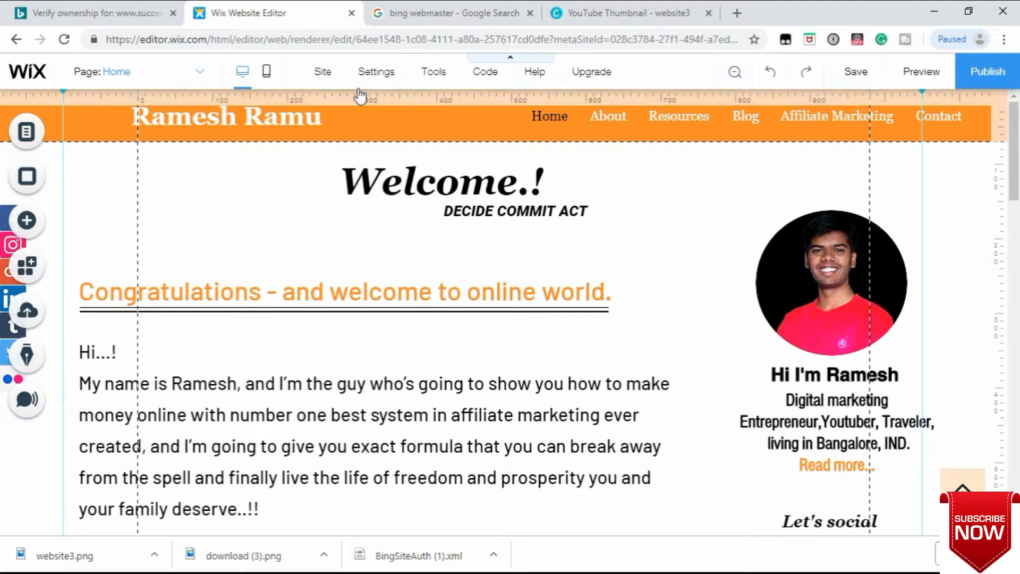
# Open Tracking & Analytics from the site Settings menu
pyautogui.click(376, 71)
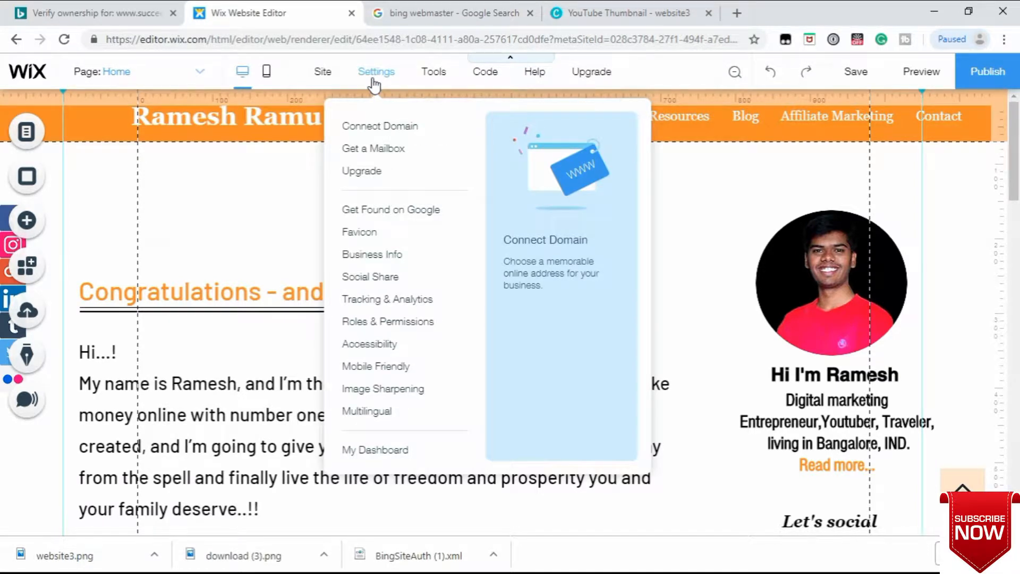
pyautogui.moveTo(370, 277)
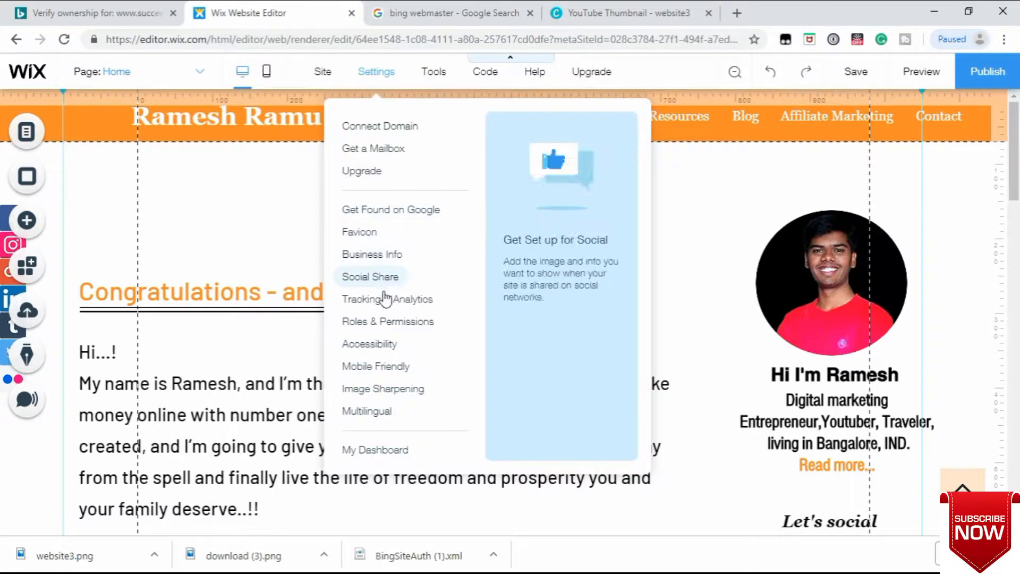
pyautogui.moveTo(387, 299)
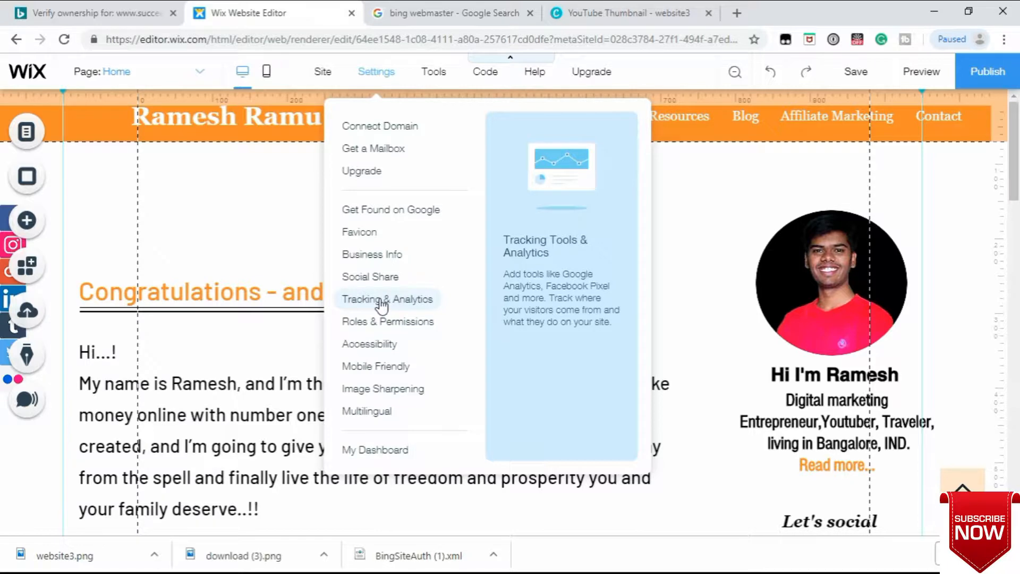
pyautogui.click(387, 298)
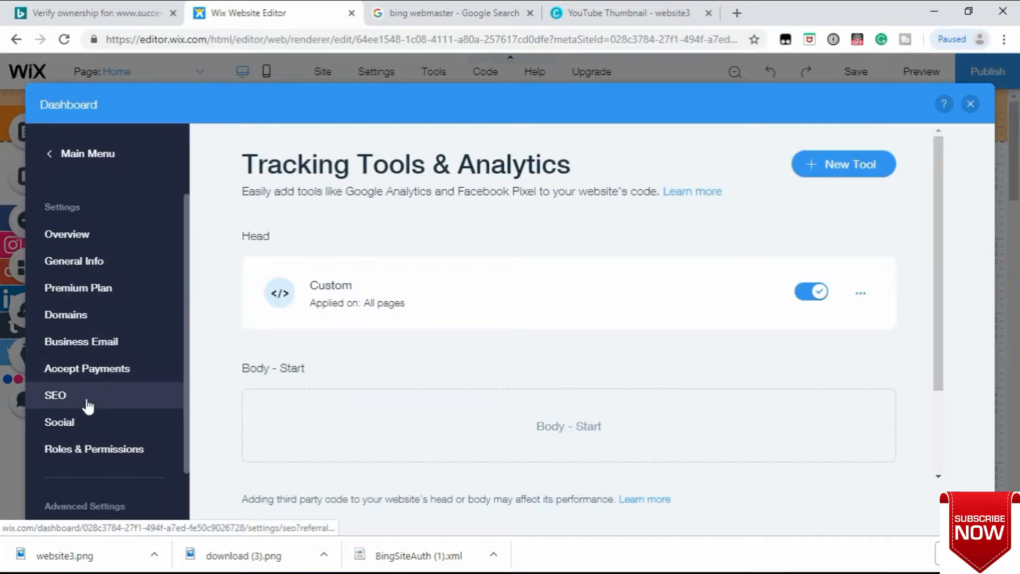
# Open the SEO settings and reach the empty Add Header Code Meta Tags box
pyautogui.click(54, 395)
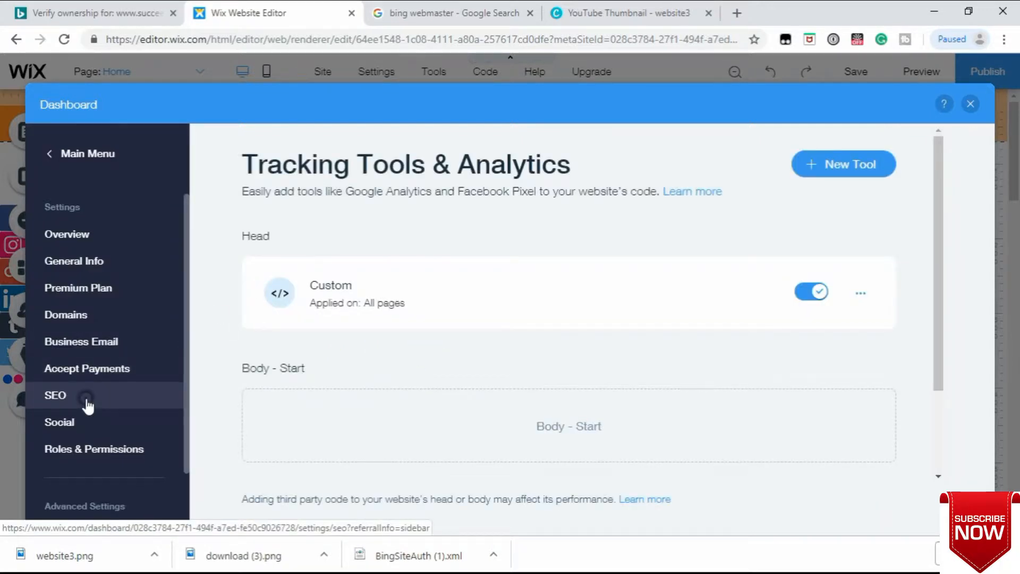
pyautogui.click(54, 395)
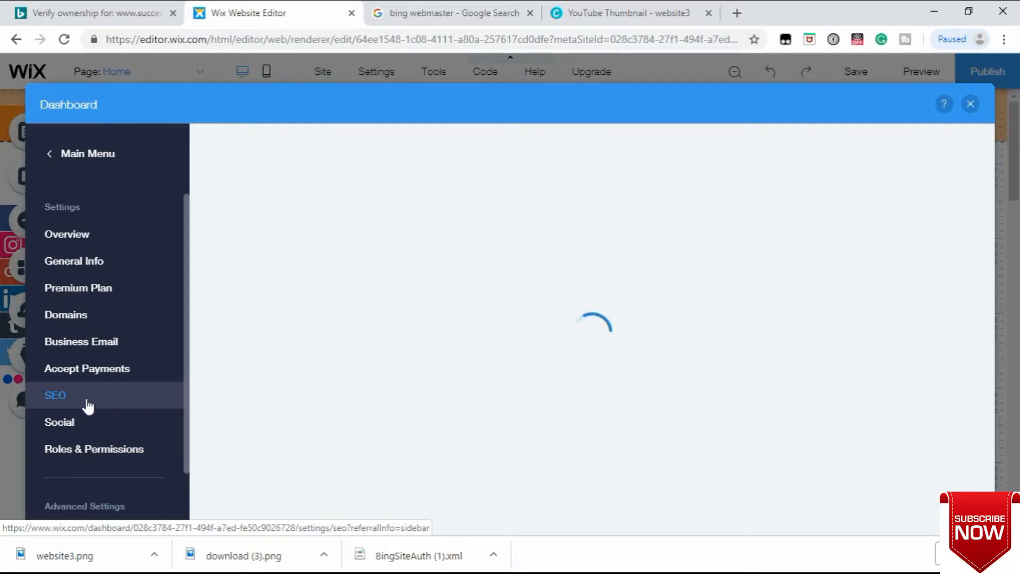
pyautogui.click(56, 395)
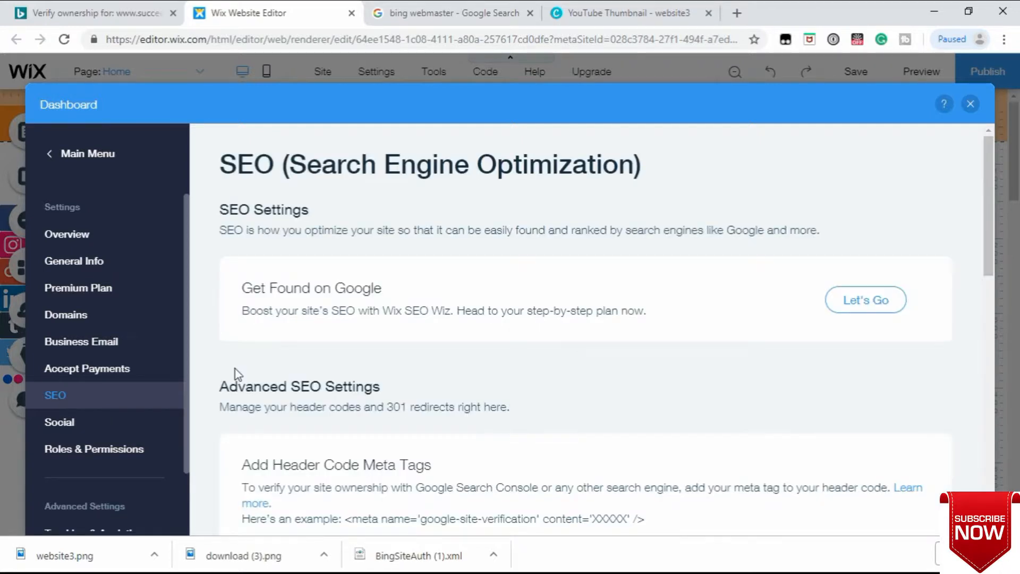
pyautogui.scroll(-3)
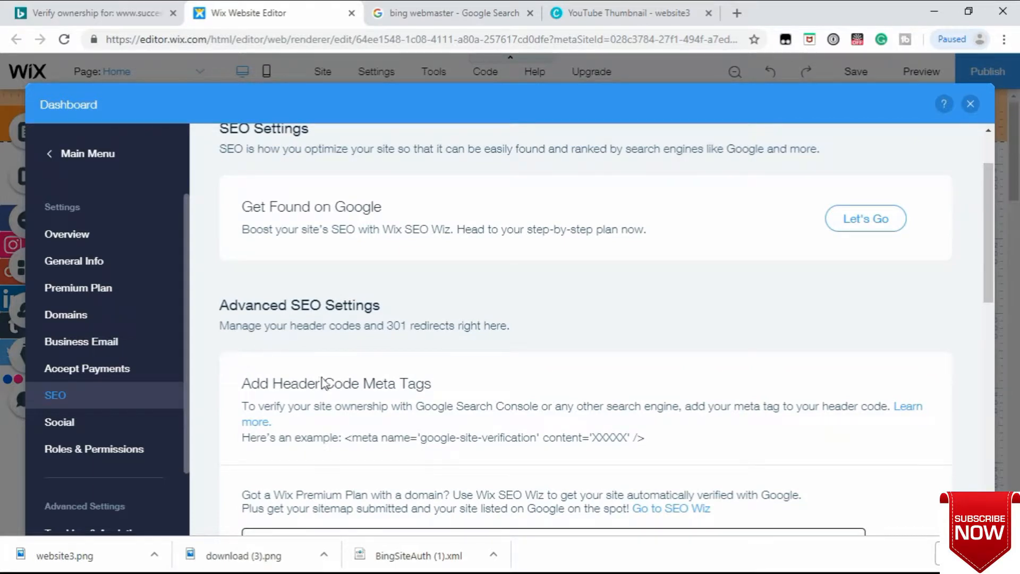
pyautogui.scroll(-3)
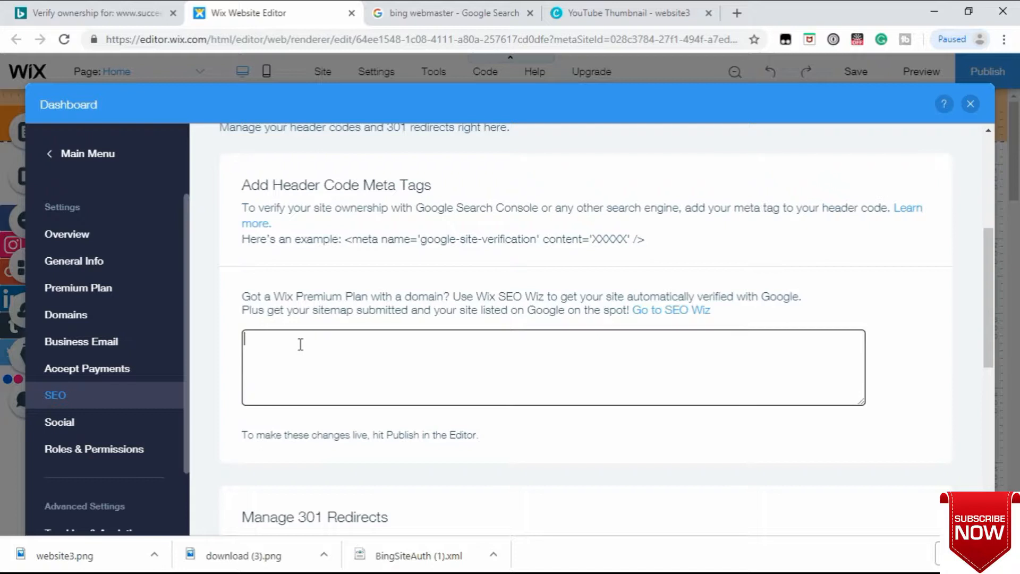
# Paste the copied msvalidate meta tag into the header code meta tags box
pyautogui.rightClick(300, 345)
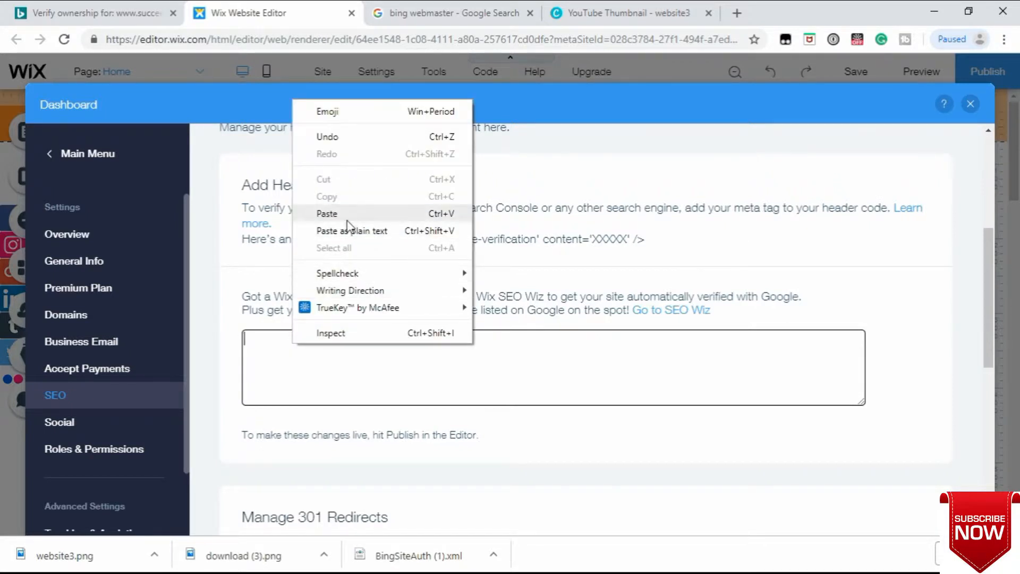
pyautogui.click(328, 214)
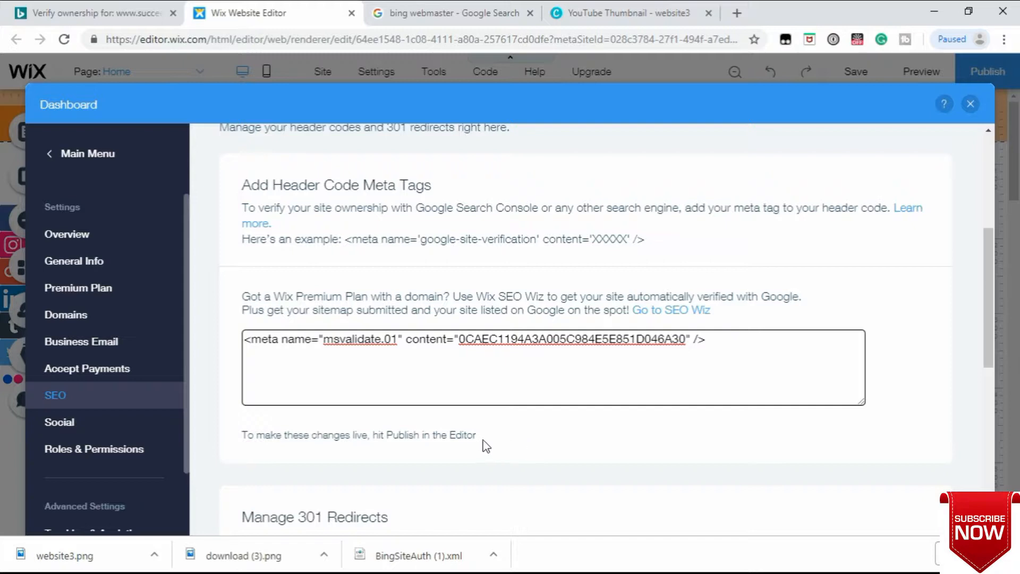
pyautogui.tripleClick(358, 435)
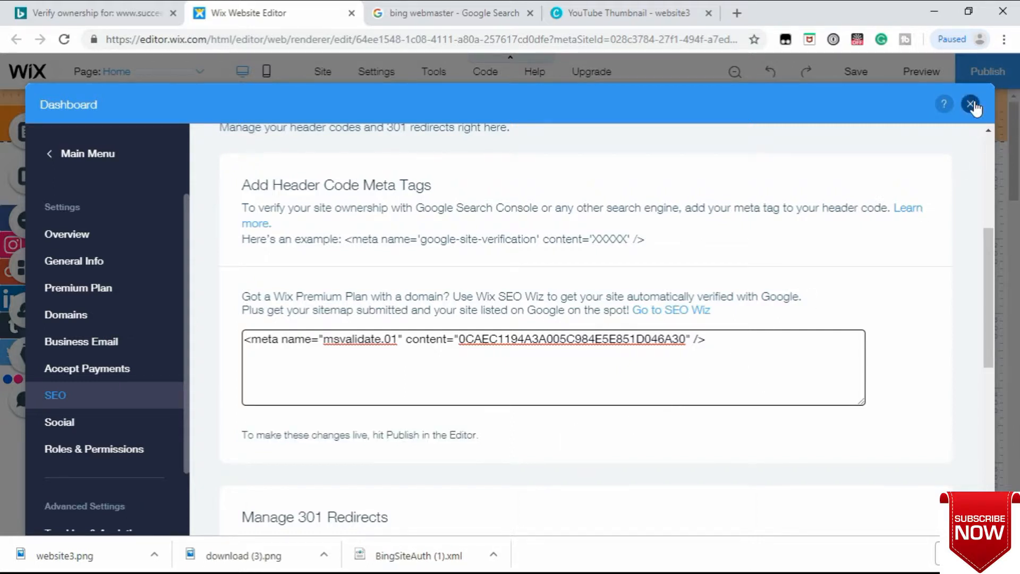
# Close the dashboard and publish the site live, confirming the Congratulations dialog
pyautogui.click(971, 104)
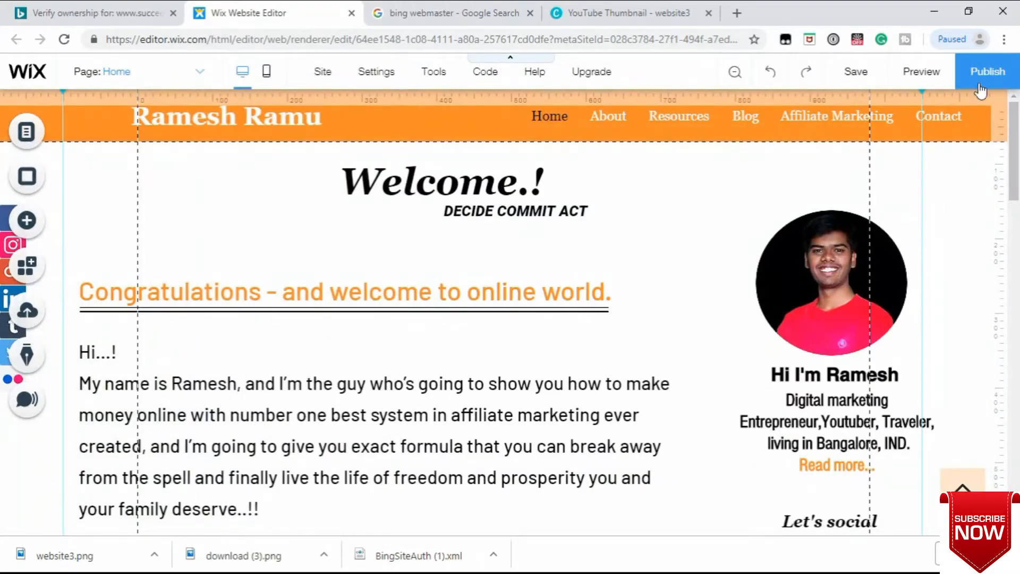
pyautogui.click(988, 71)
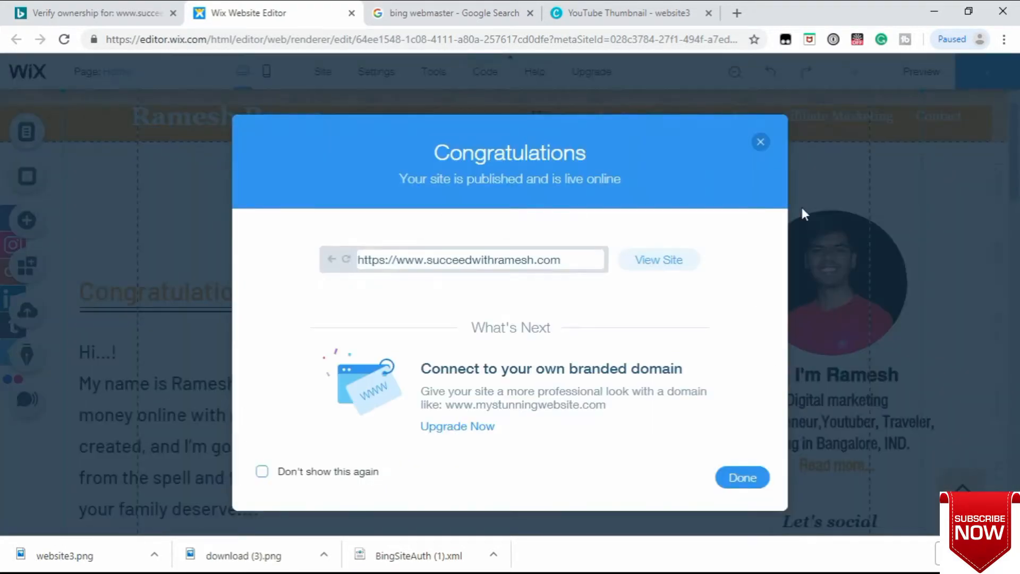
pyautogui.click(742, 478)
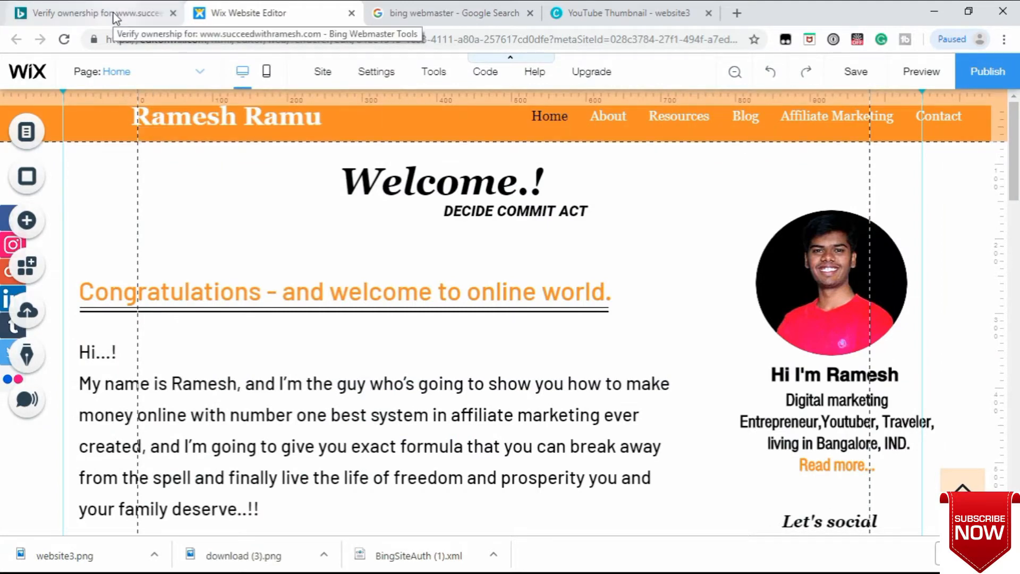
# Return to Bing Webmaster and submit the site ownership verification with VERIFY
pyautogui.click(91, 13)
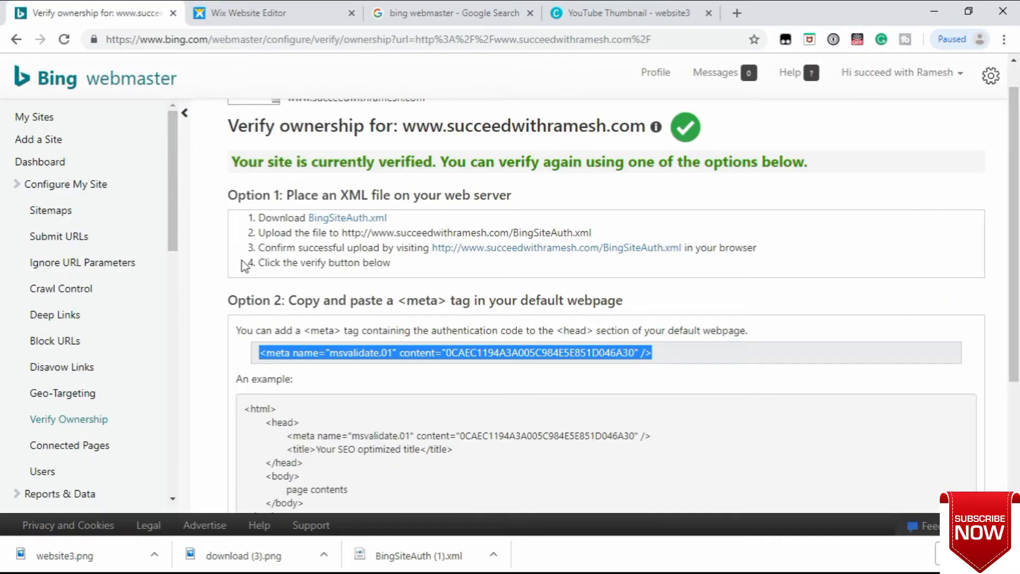
pyautogui.scroll(-3)
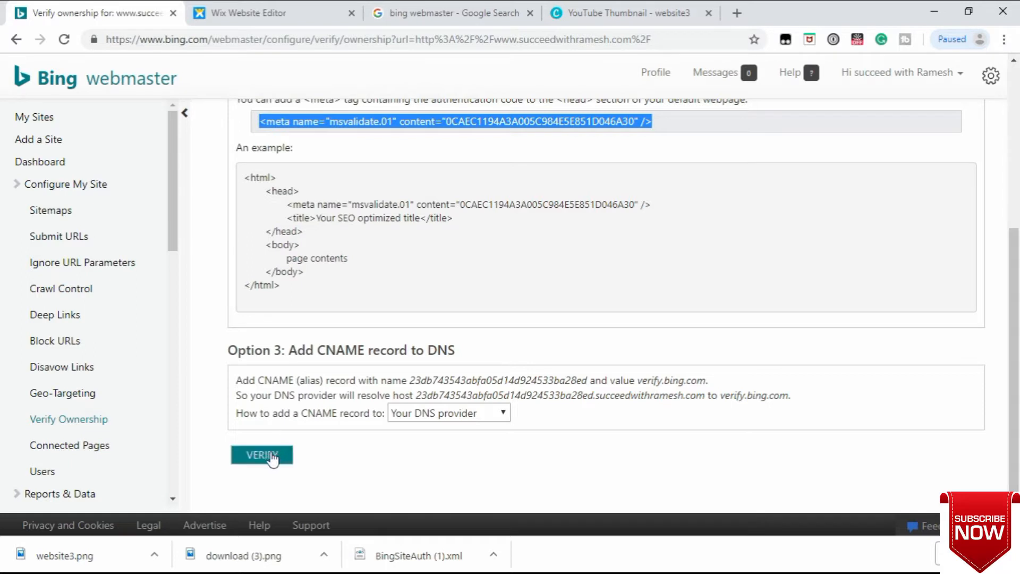
pyautogui.click(262, 454)
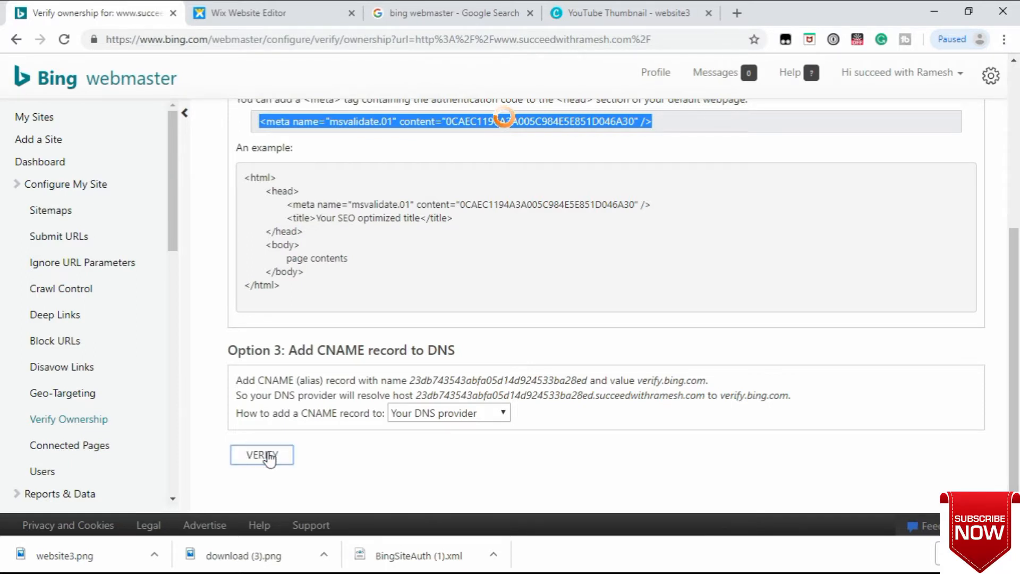